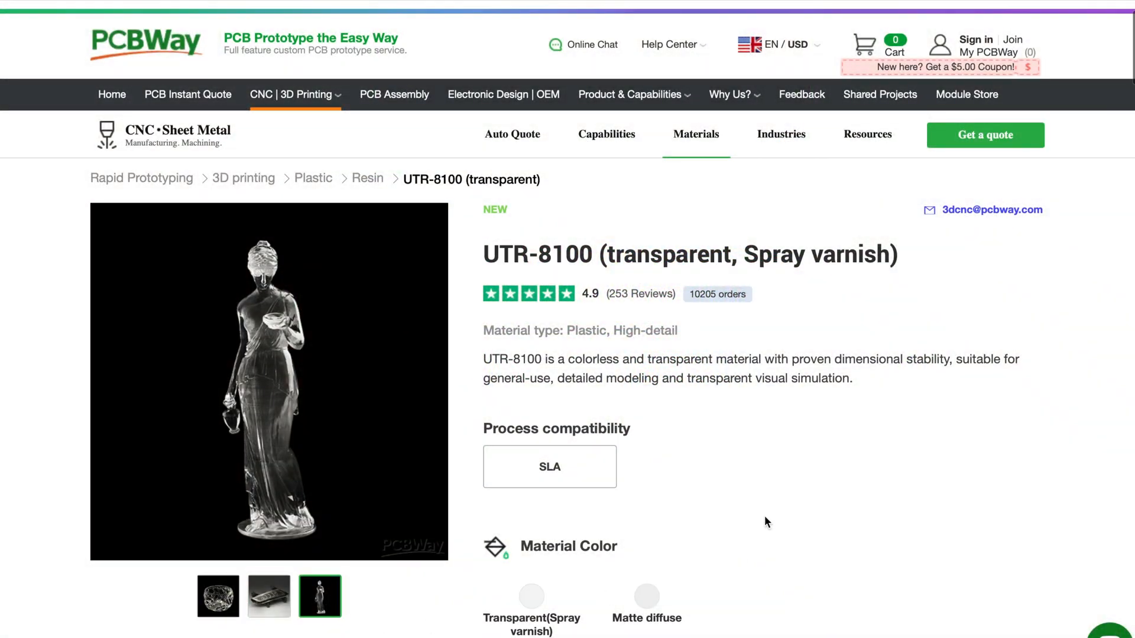
Step: Reach the Online Quote page for a standard PCB from the PCBWay top navigation
scroll(down, 3)
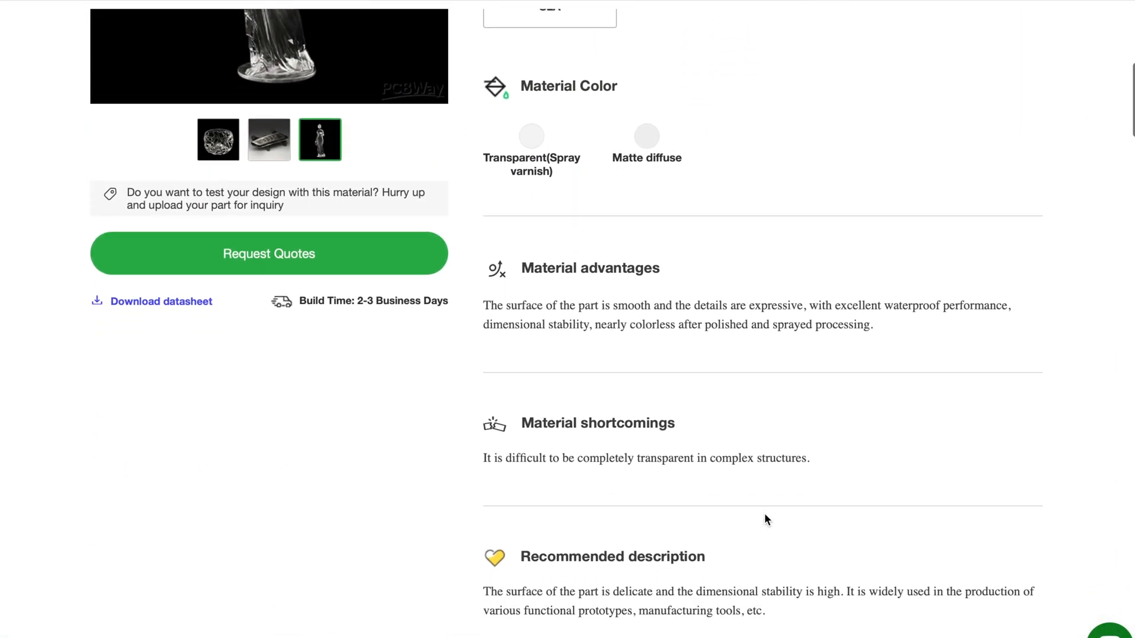
scroll(down, 3)
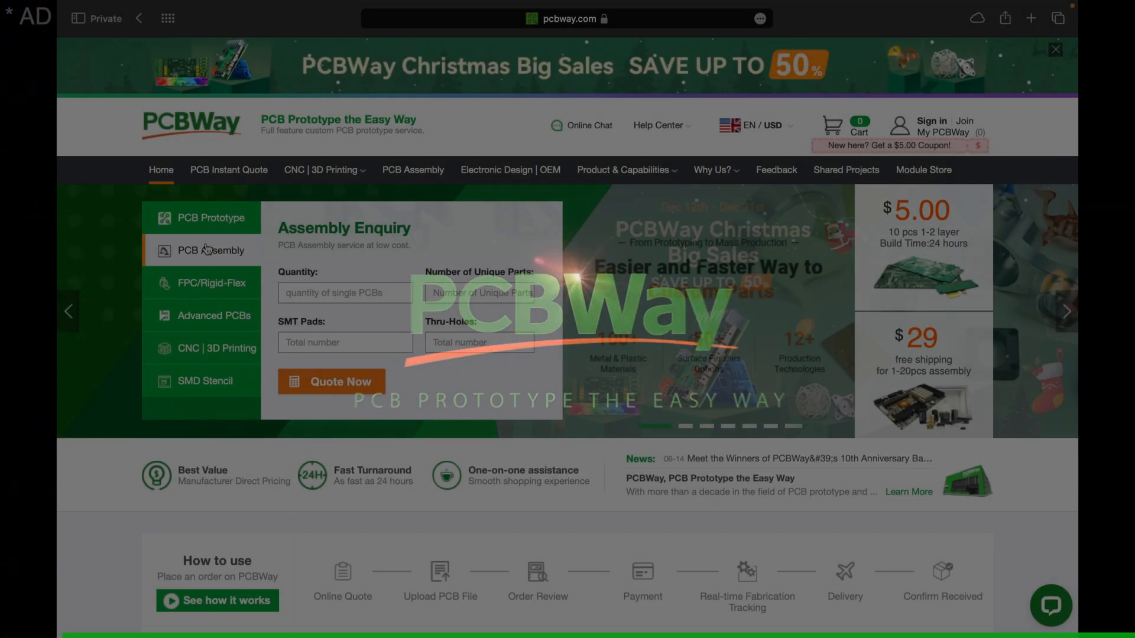
click(212, 316)
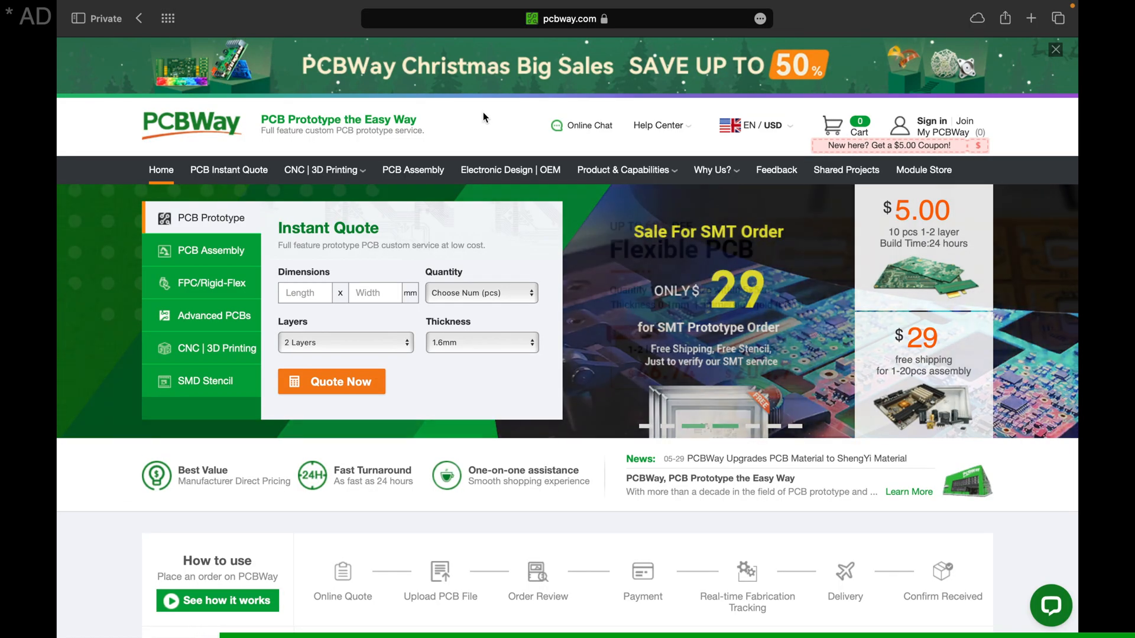
click(932, 121)
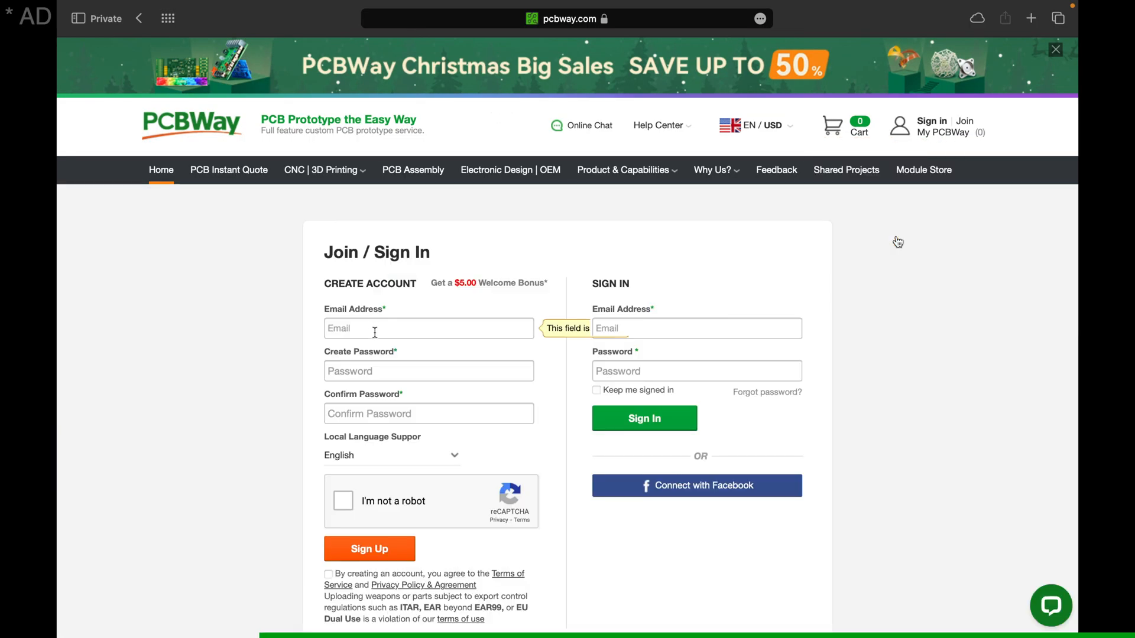
click(228, 170)
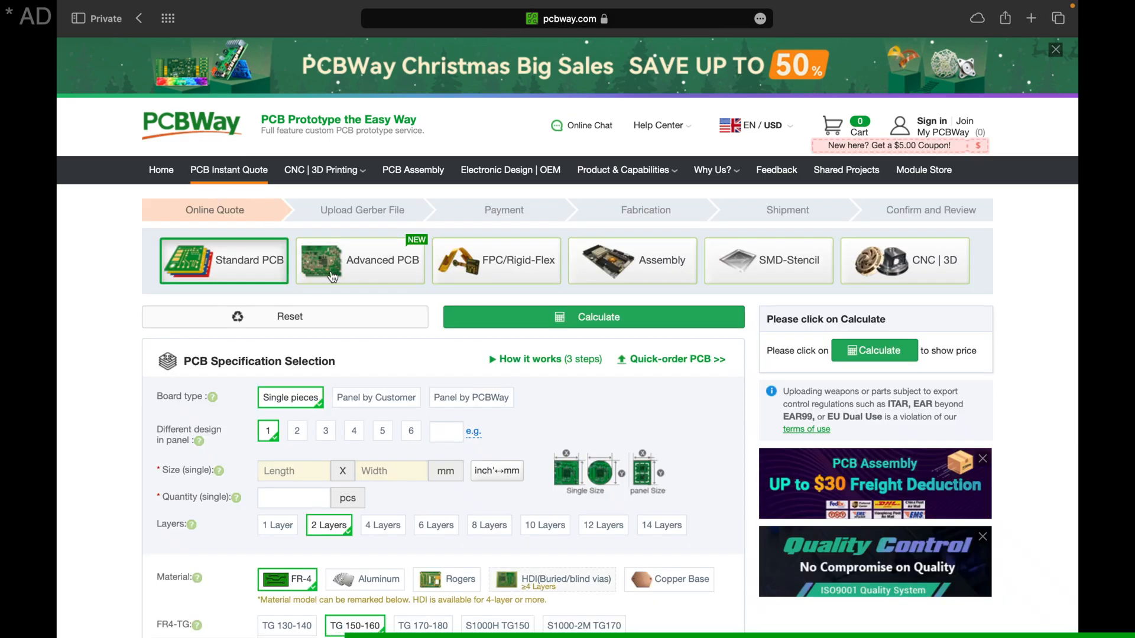
Step: Upload the VzBoT Connected Module KiCad gerber zip as the board file
click(592, 317)
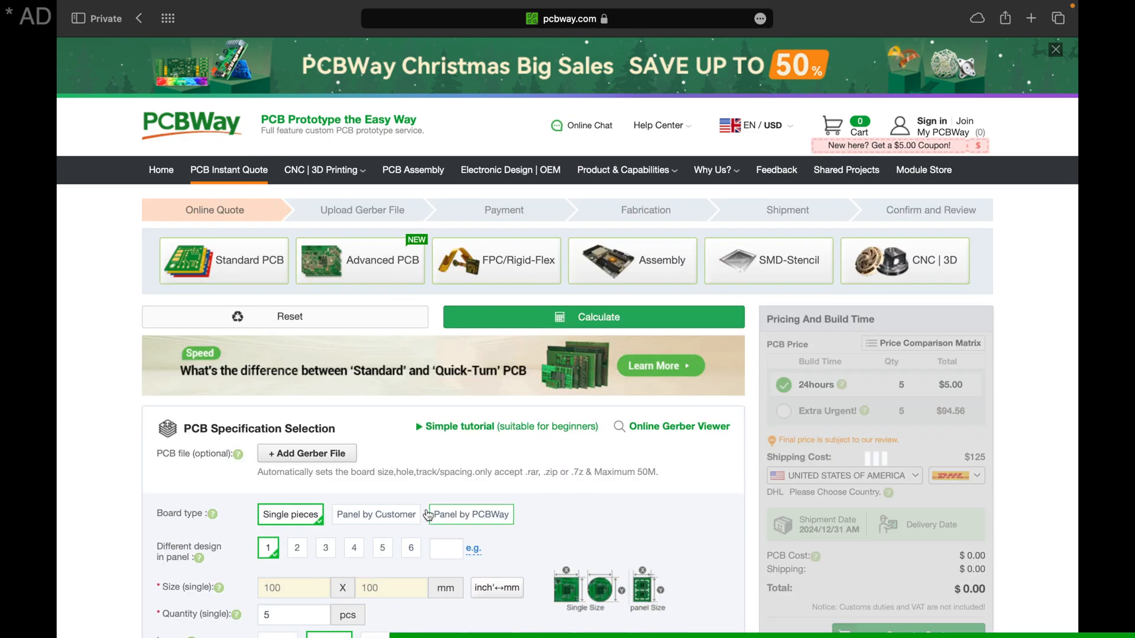
click(307, 453)
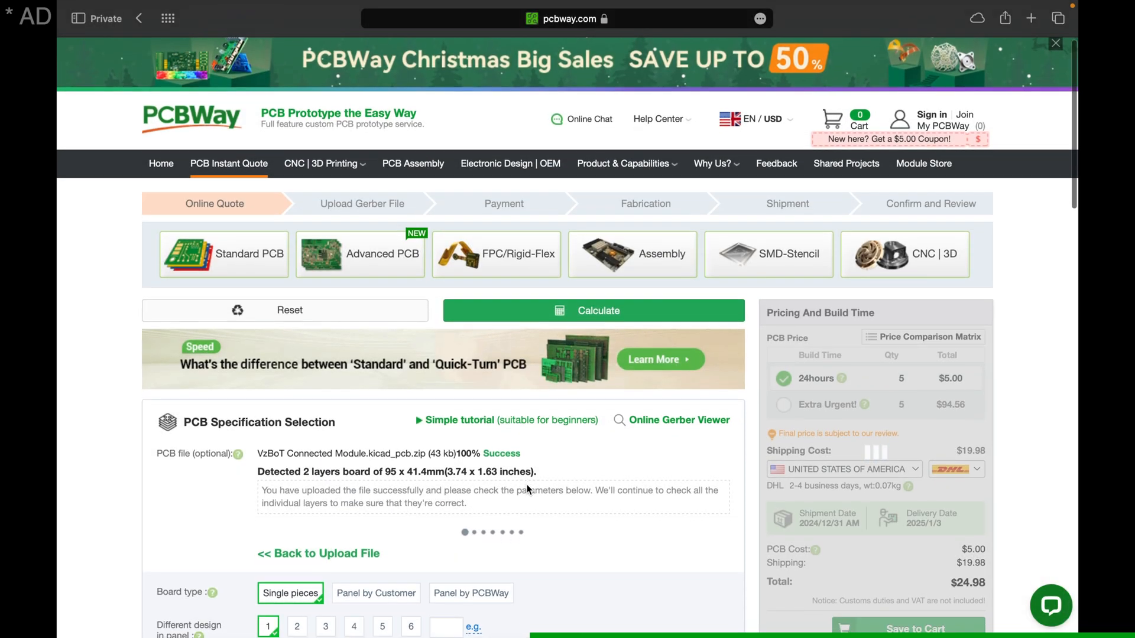
Step: Choose black for the board's solder mask colour
scroll(down, 3)
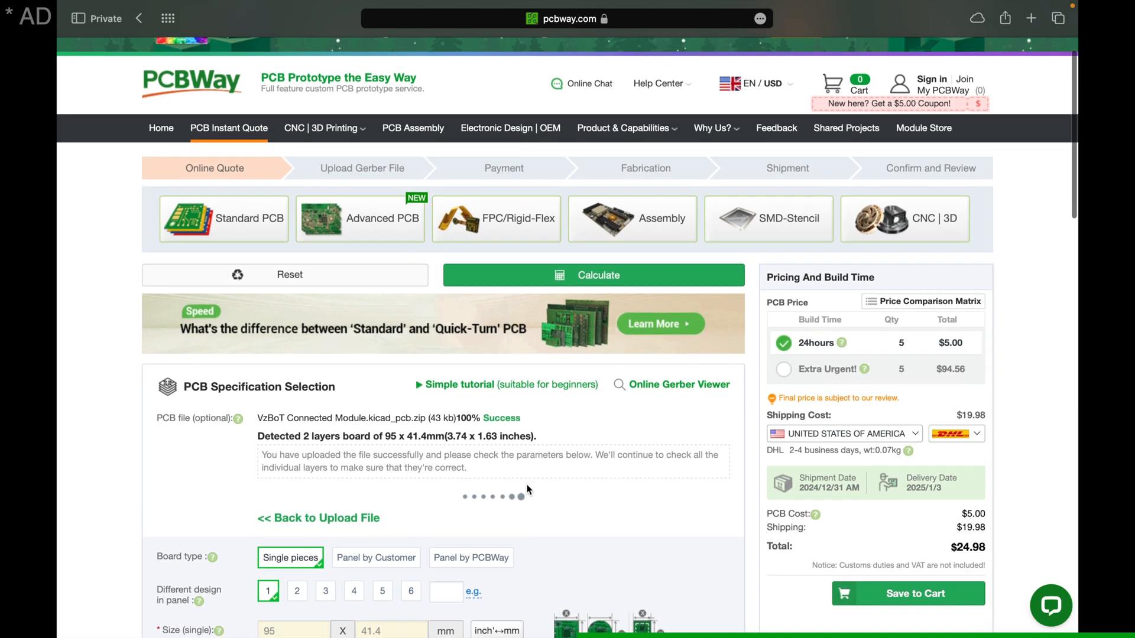
scroll(down, 3)
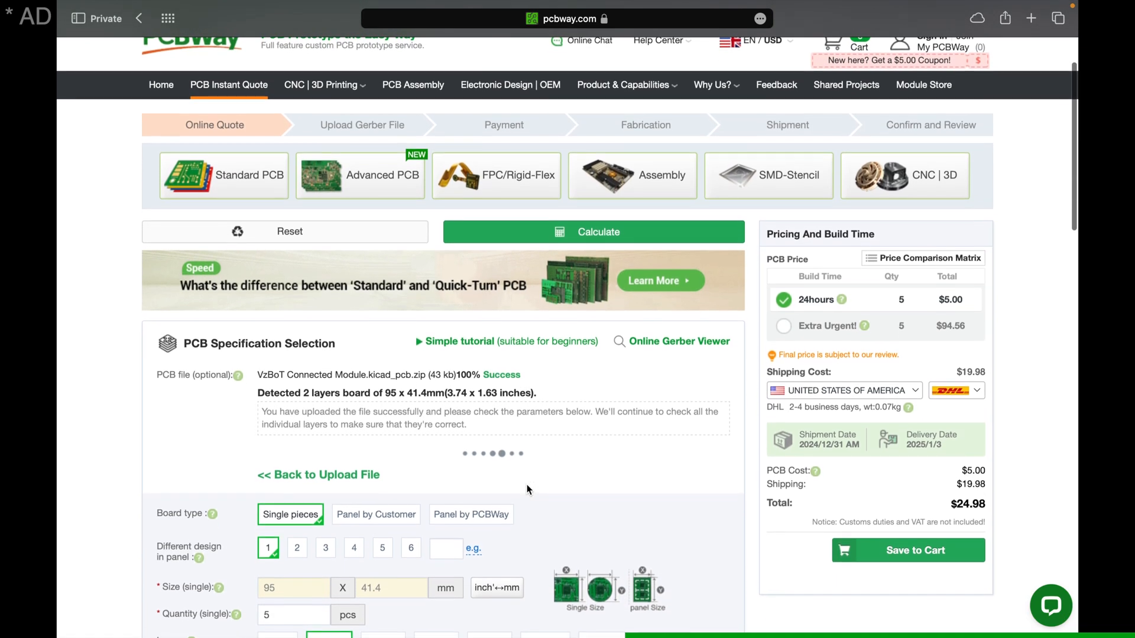
scroll(down, 3)
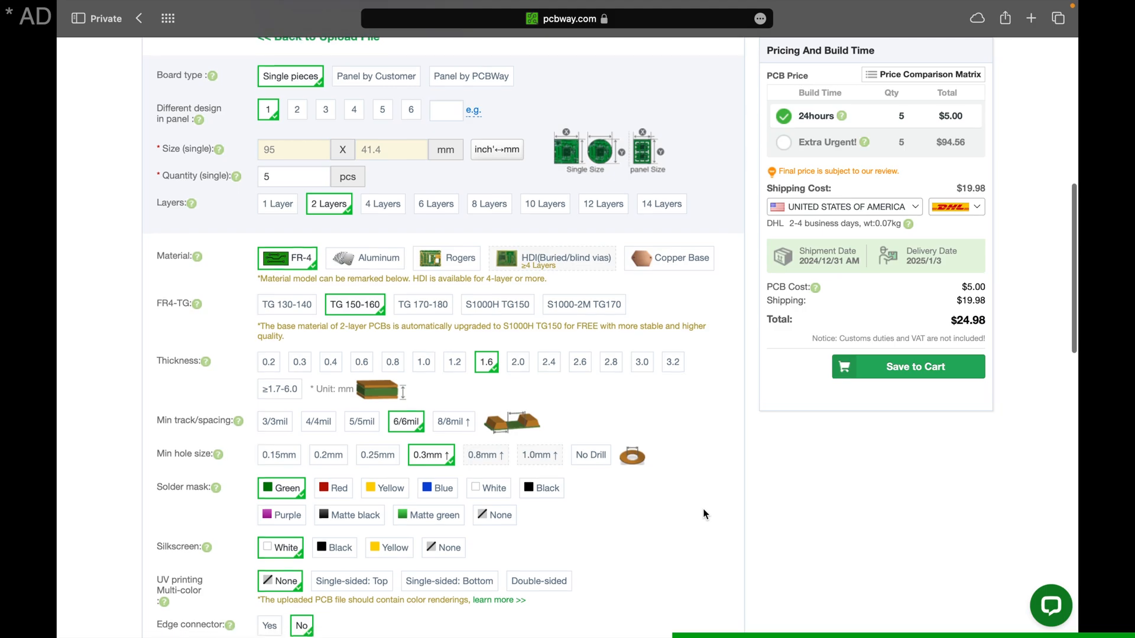
scroll(down, 3)
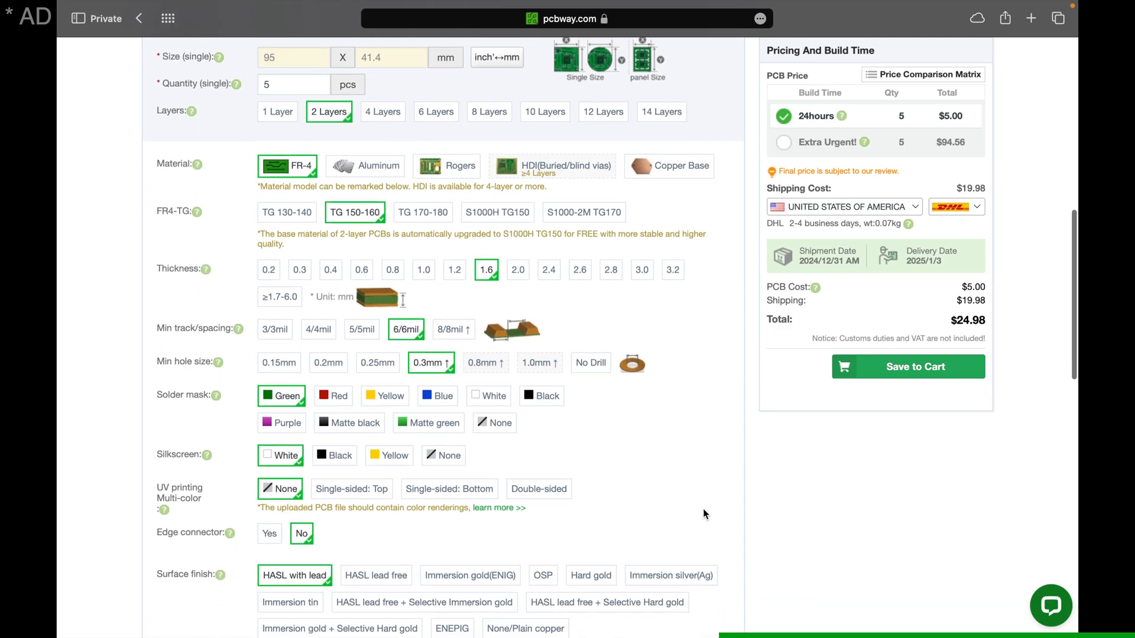
scroll(down, 3)
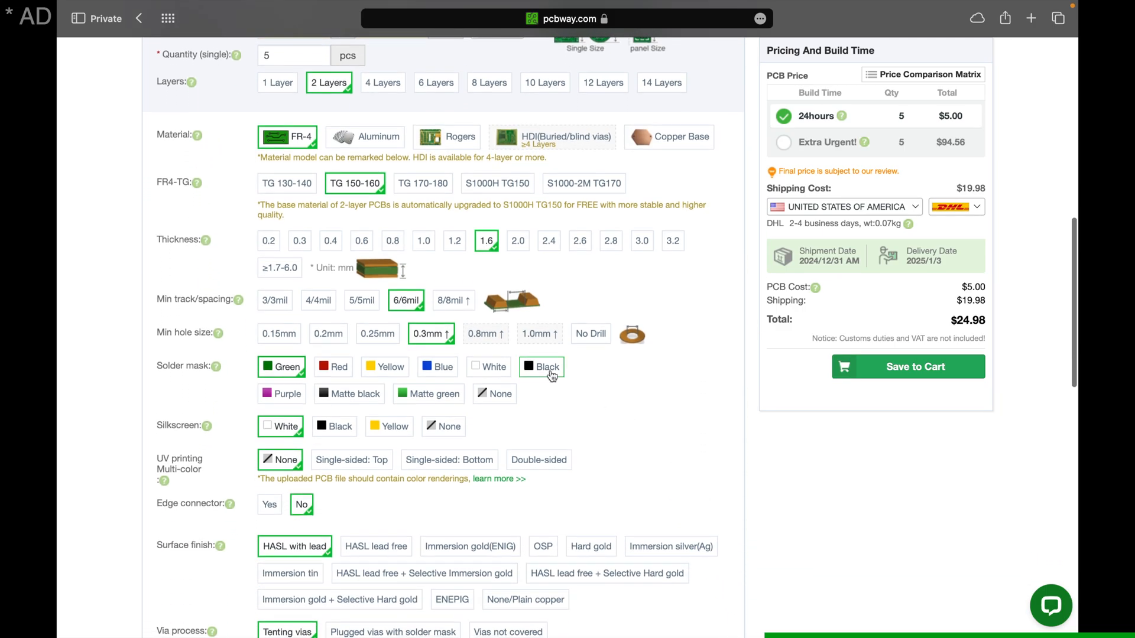
click(542, 367)
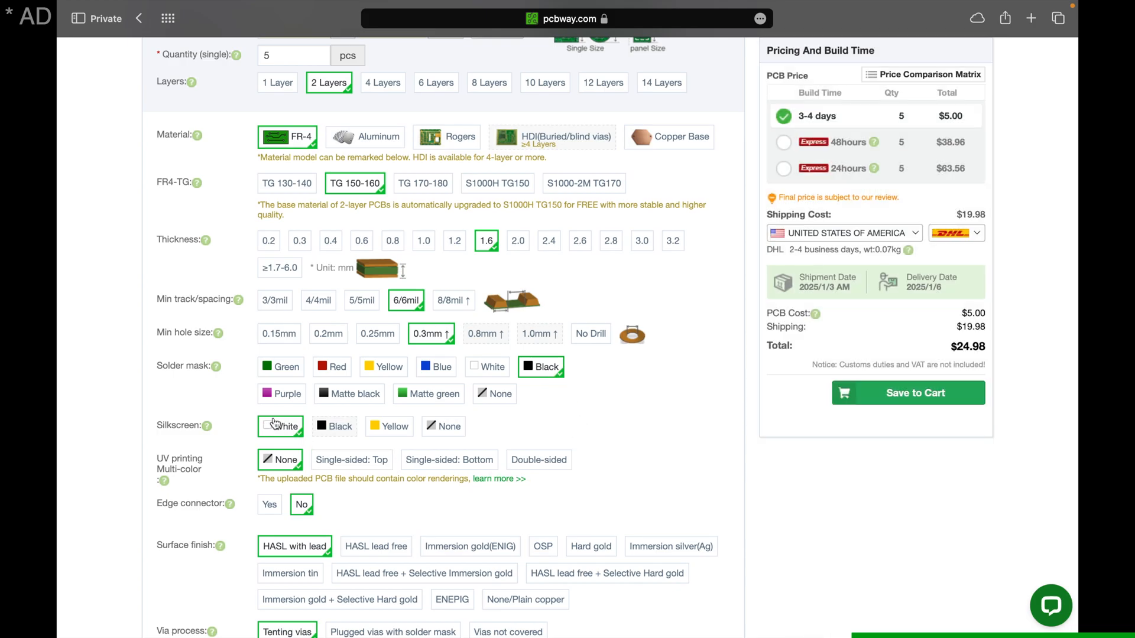
scroll(up, 3)
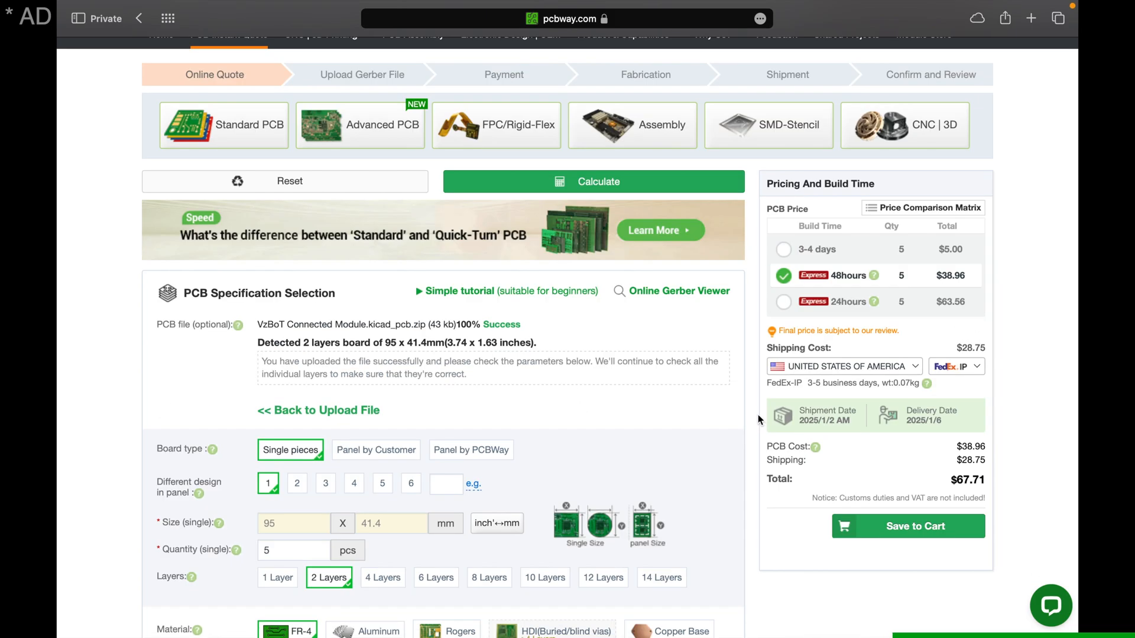
Step: Ship to France by Global Direct Shipping, bringing the quote total to $10.01
click(783, 249)
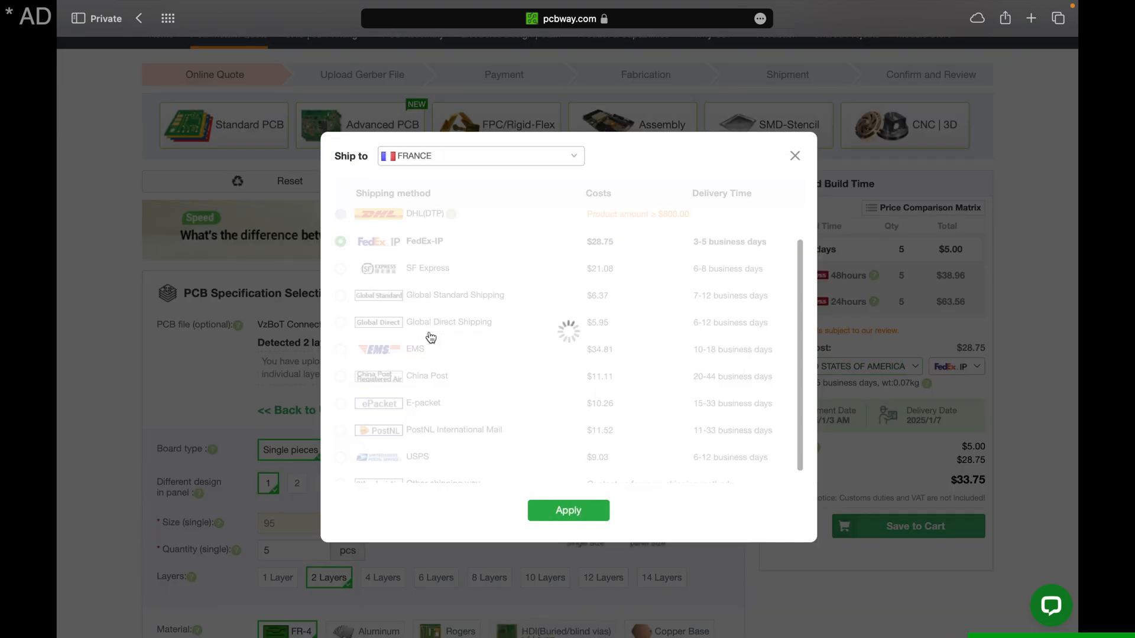
click(568, 510)
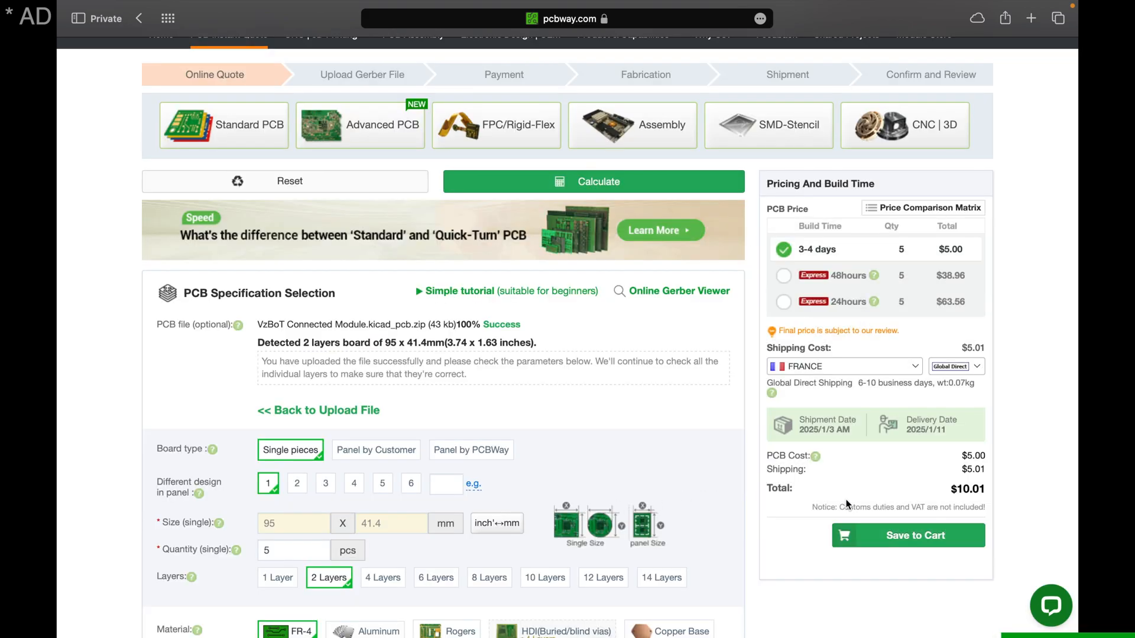
mouse_move(1006, 489)
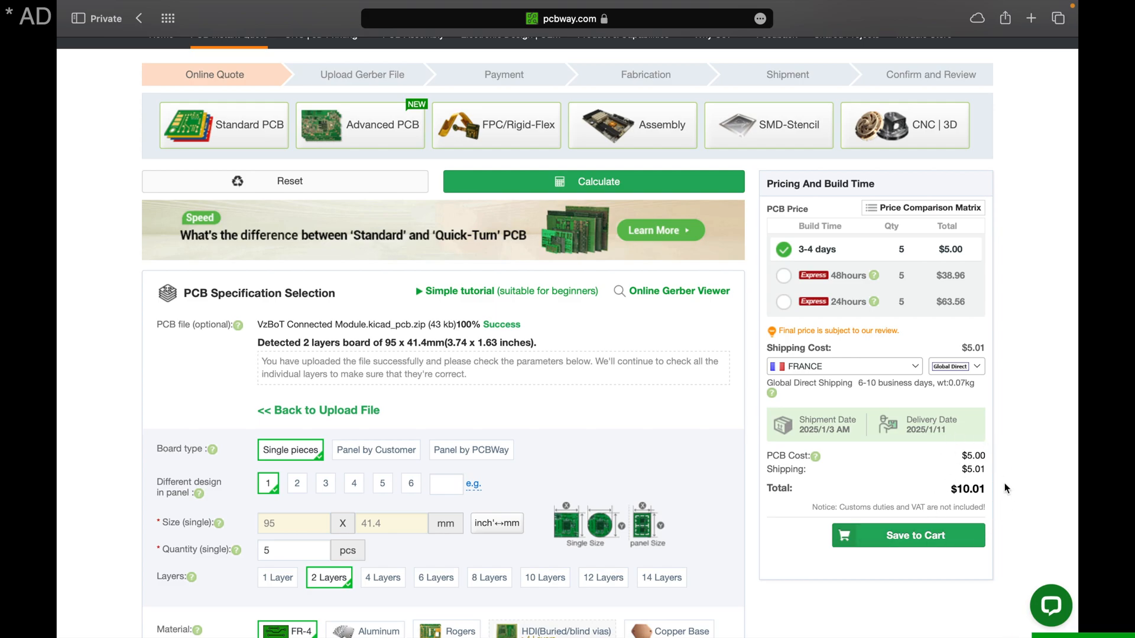
mouse_move(960, 524)
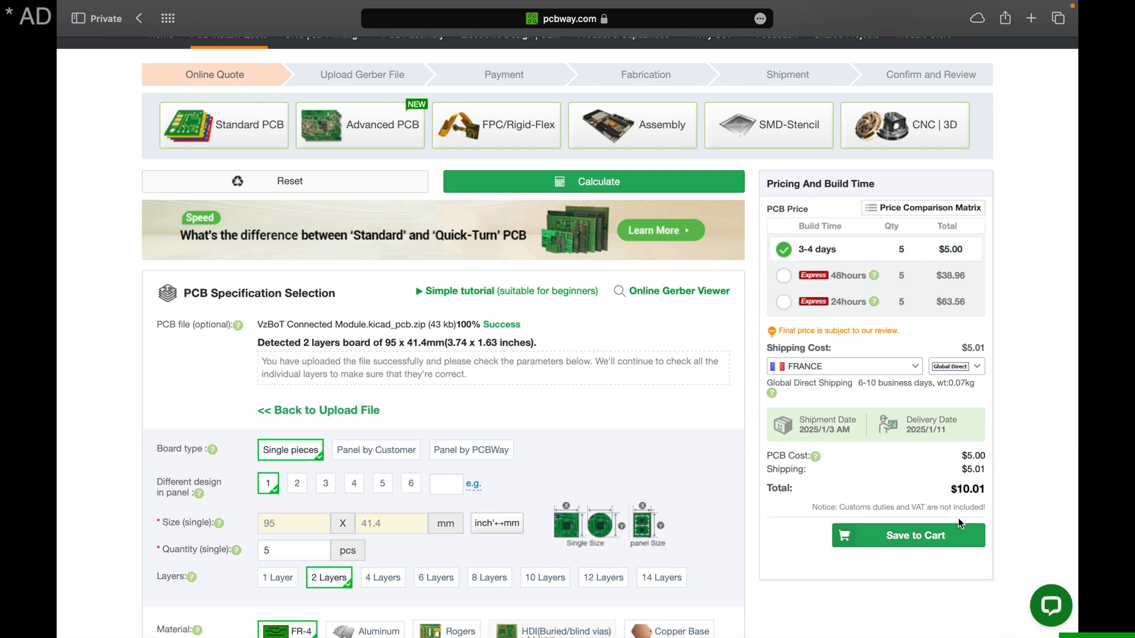